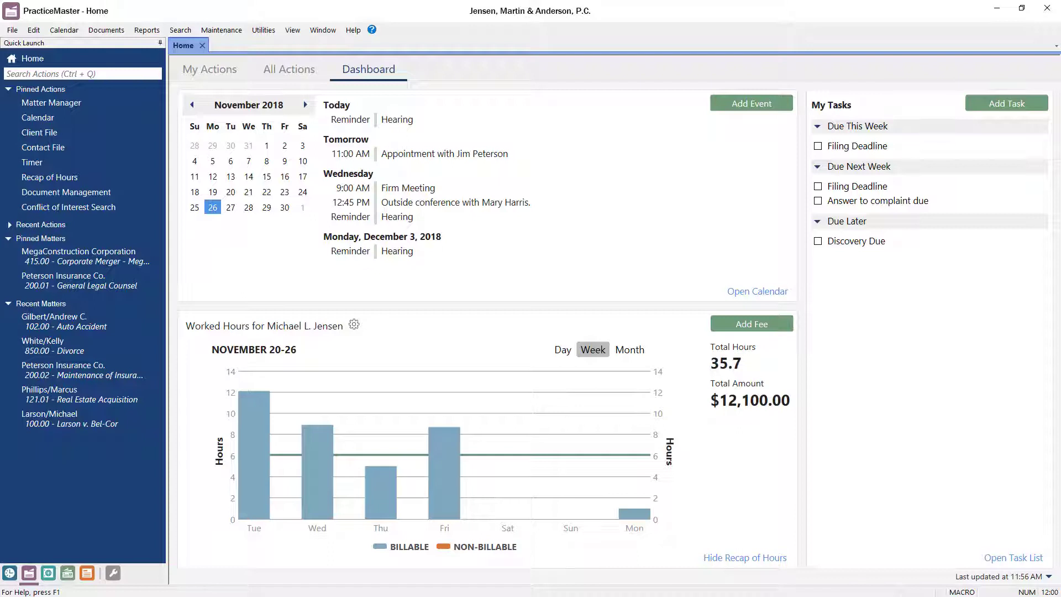
mouse_move(398, 39)
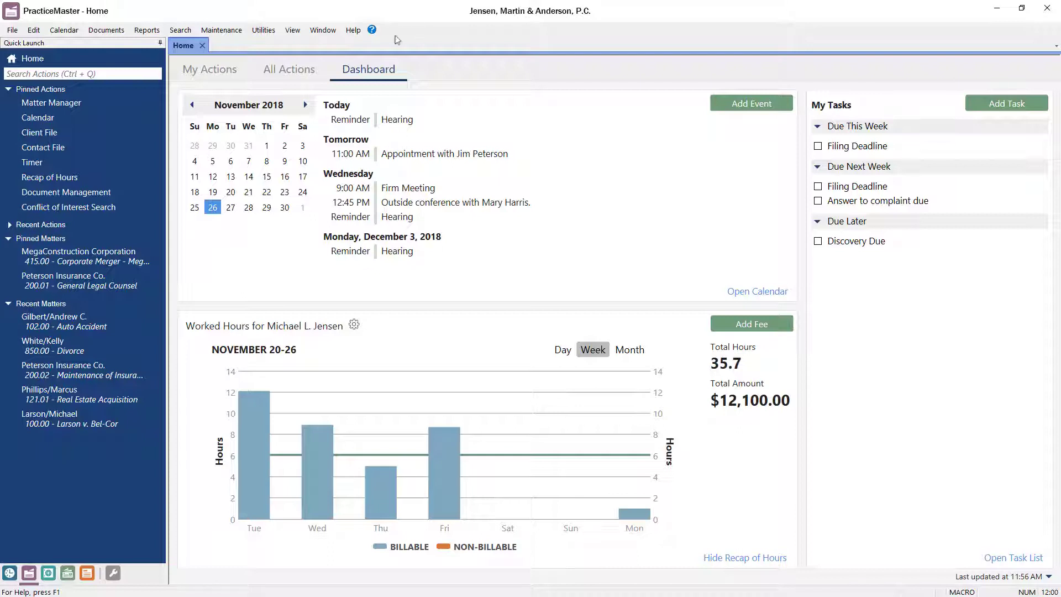
- Switch Home from the Dashboard to the All Actions feature overview
click(289, 69)
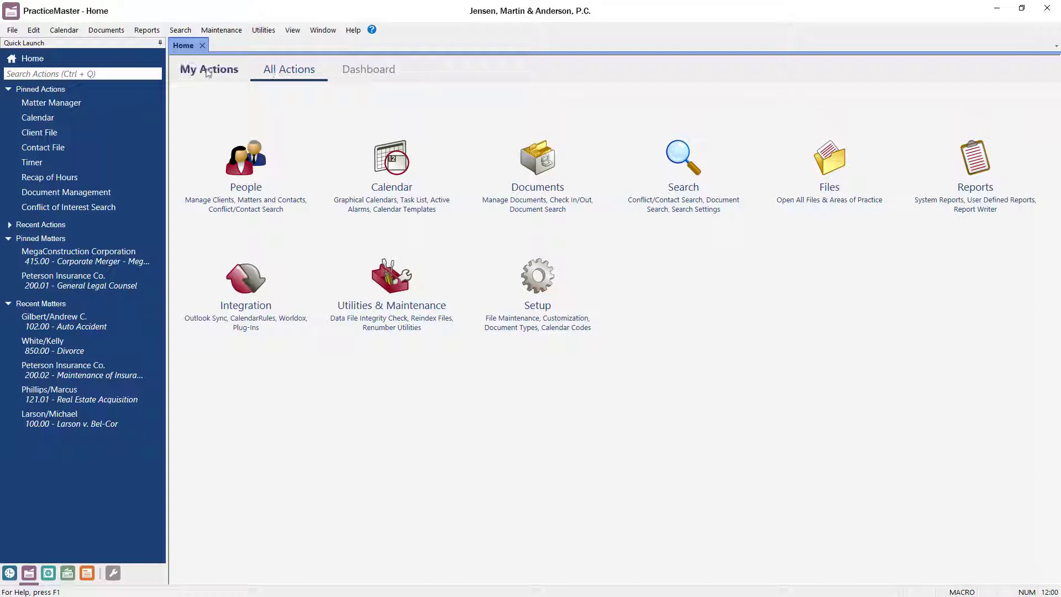
- Show the My Actions shortcuts, then return to the Home tab with Matter Manager open
click(209, 69)
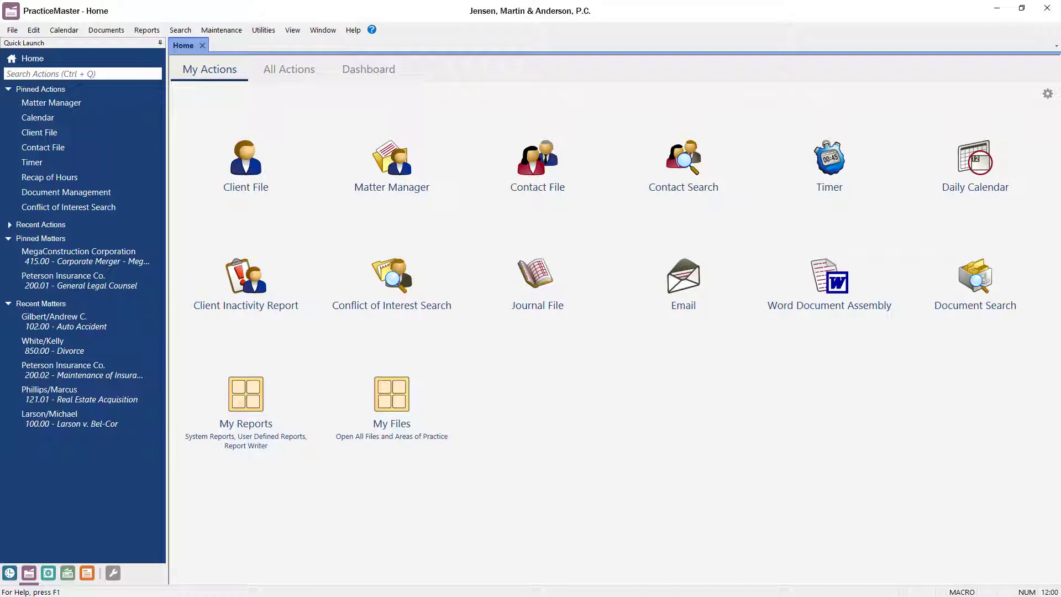
mouse_move(392, 166)
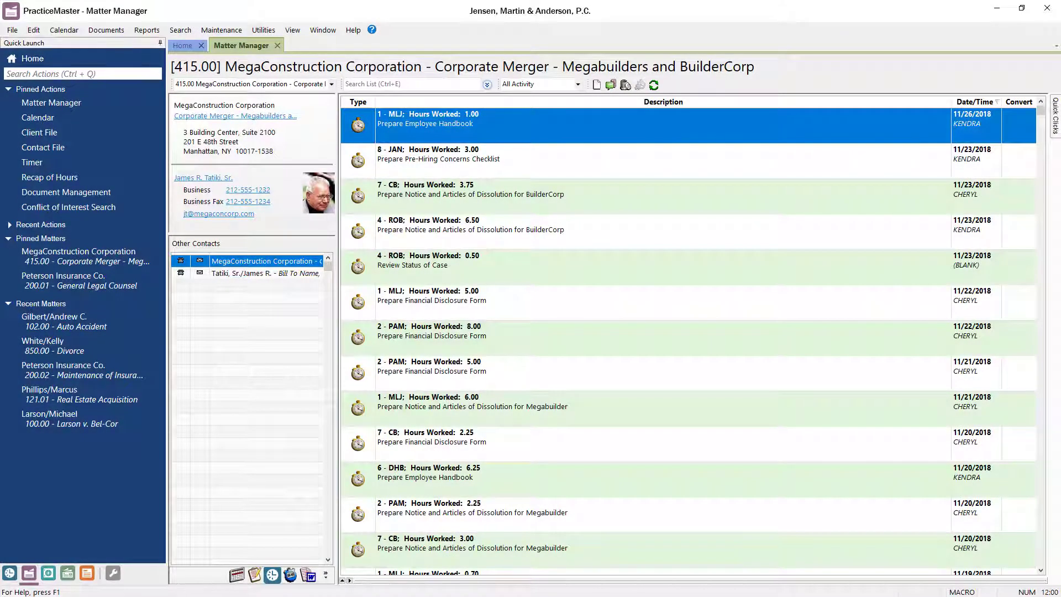
click(183, 45)
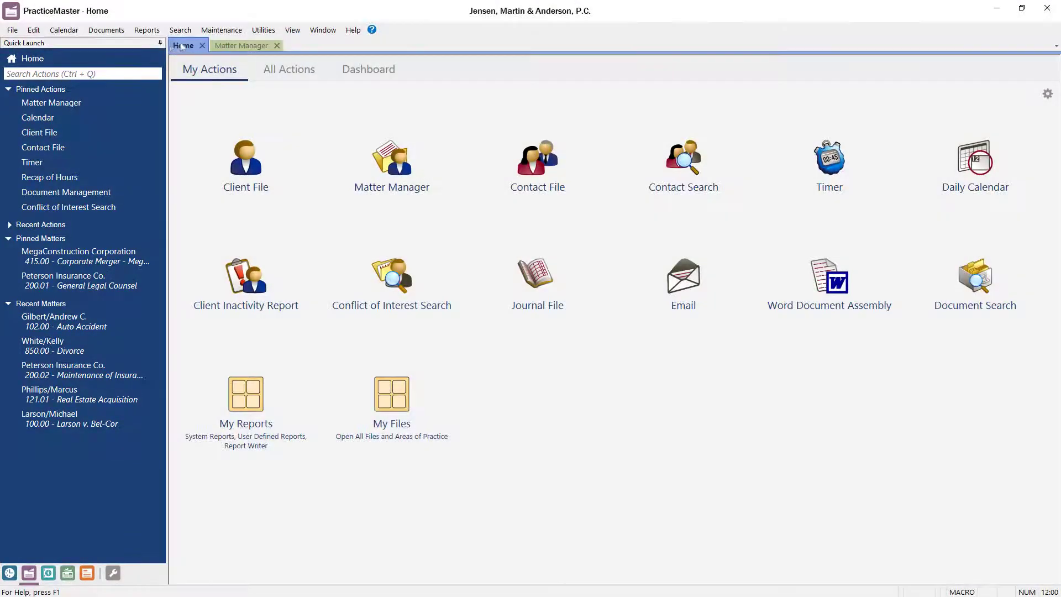
- Search 'Fee' in Quick Launch and open the Fee File
text(Fee)
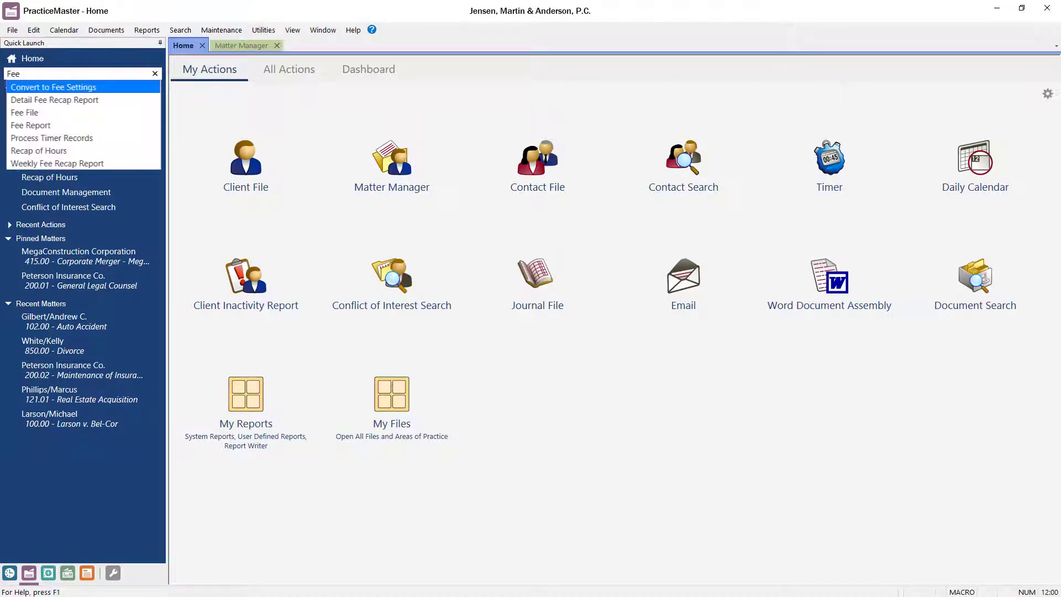
click(25, 112)
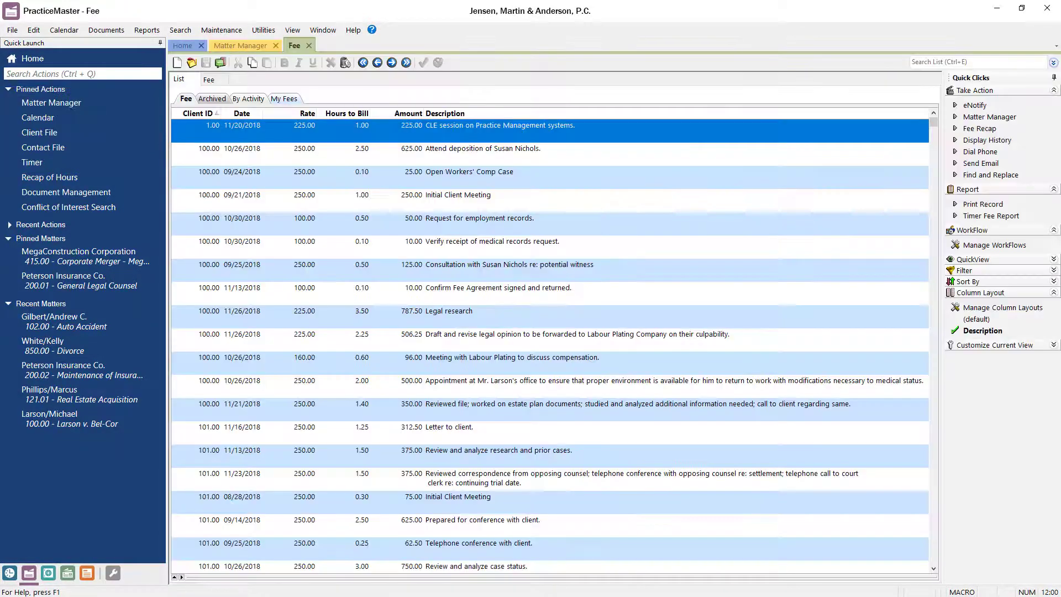